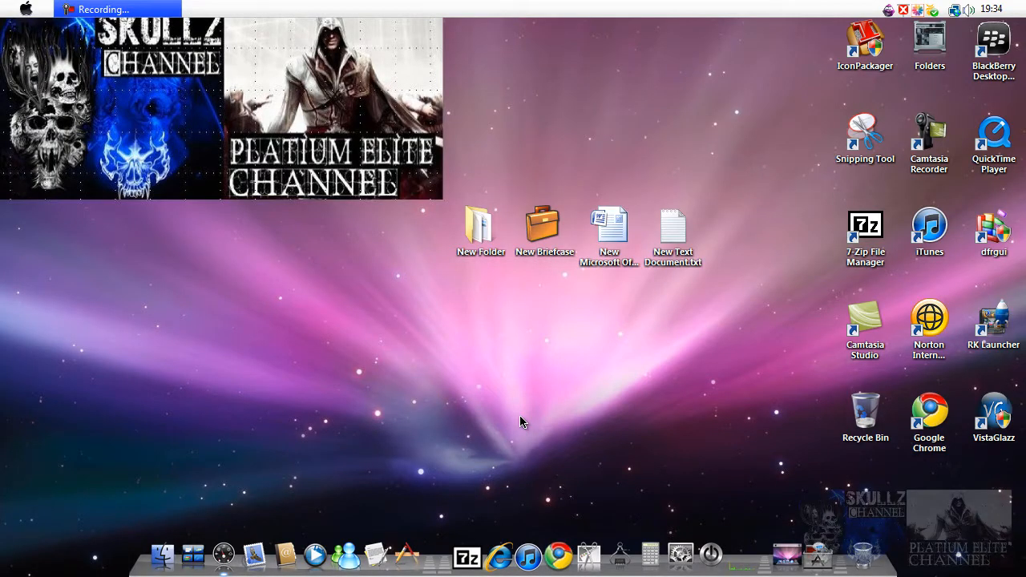
mouse_move(484, 354)
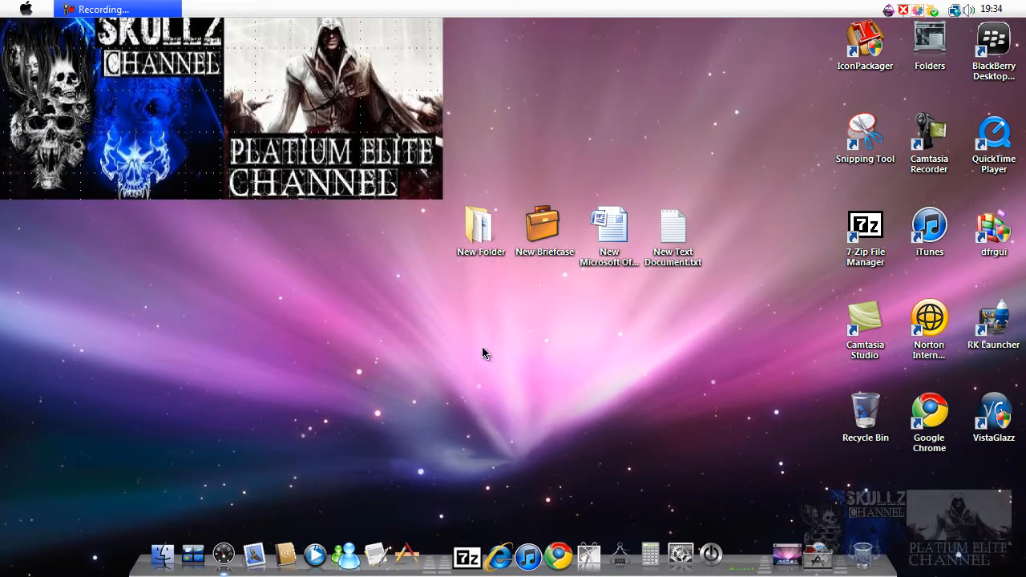
mouse_move(462, 299)
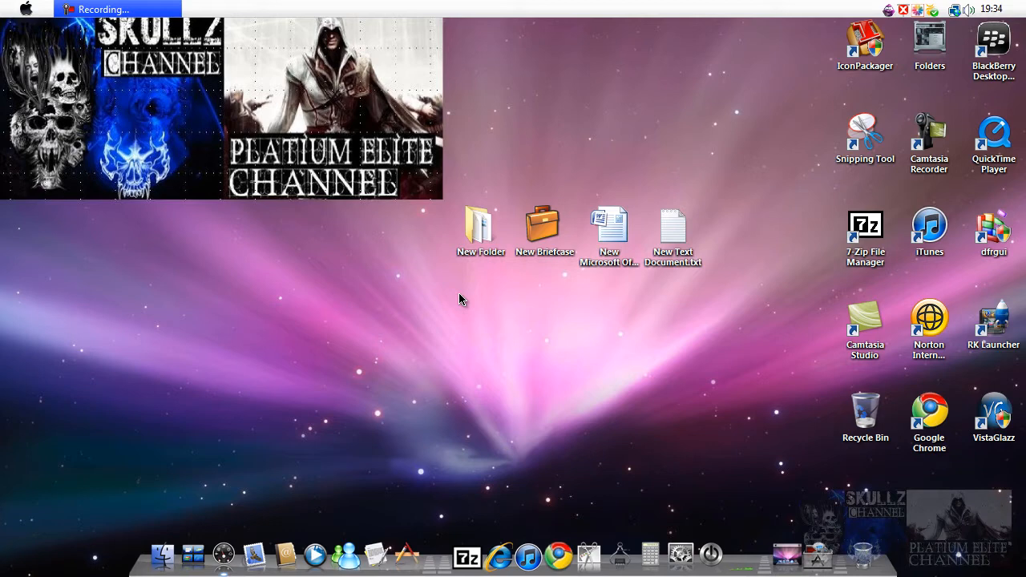
- Move the new document items into New Folder (2) and select that folder on the desktop
drag(461, 300, 728, 345)
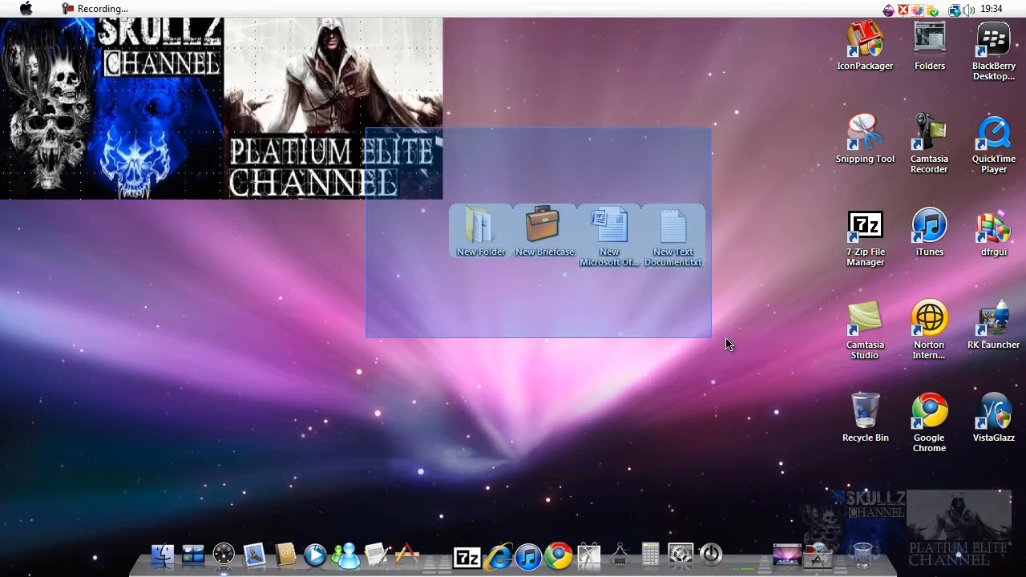
click(609, 230)
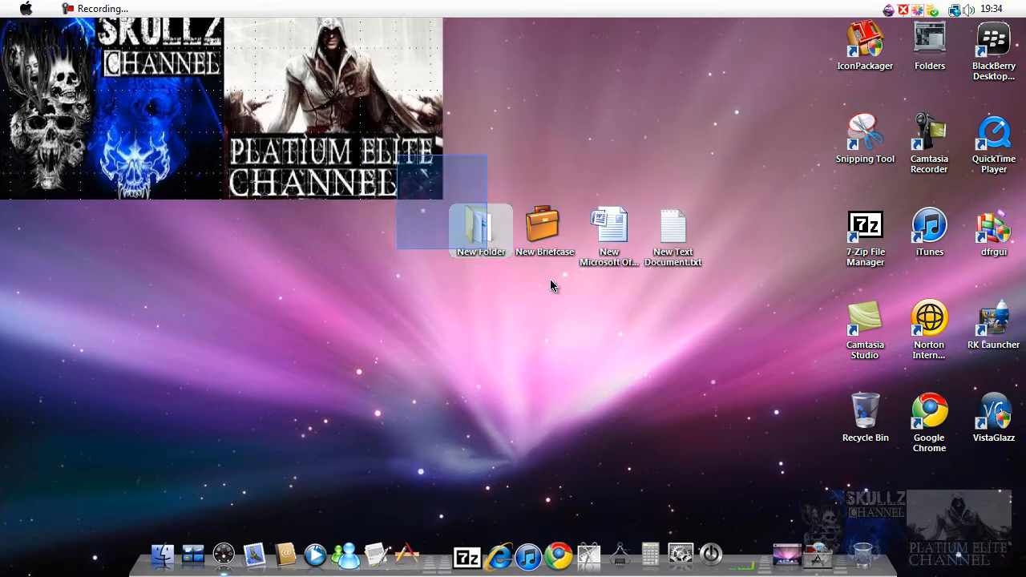
drag(552, 285, 735, 291)
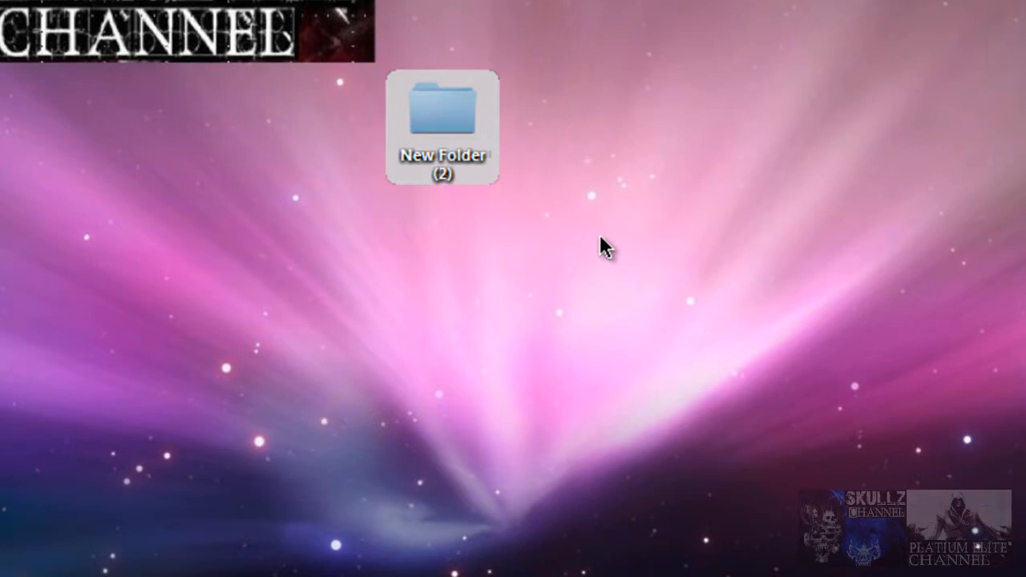
- Add New Folder (2) to a zip-format archive named New Folder (2).zip via Add to archive
right_click(443, 125)
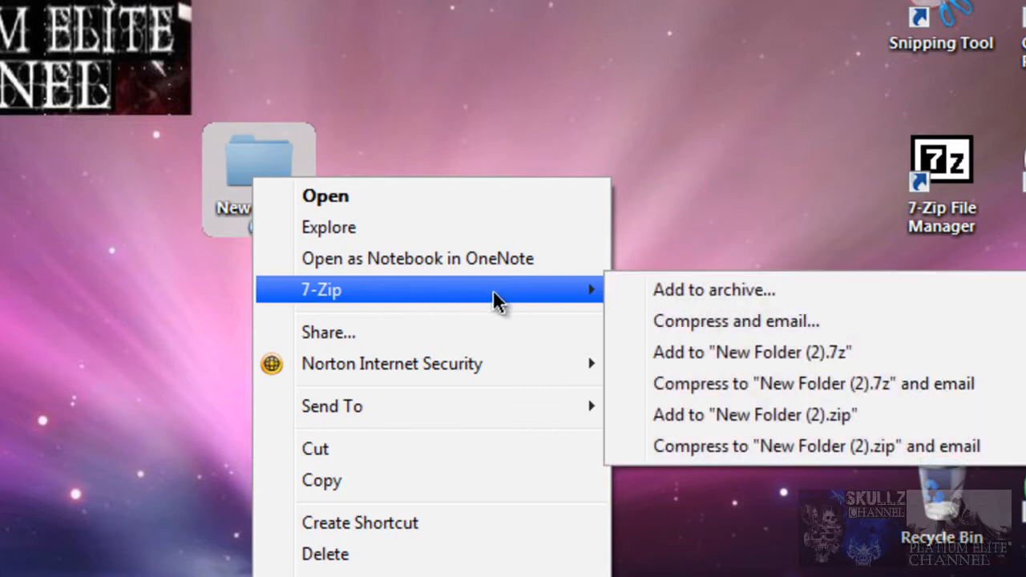
click(711, 289)
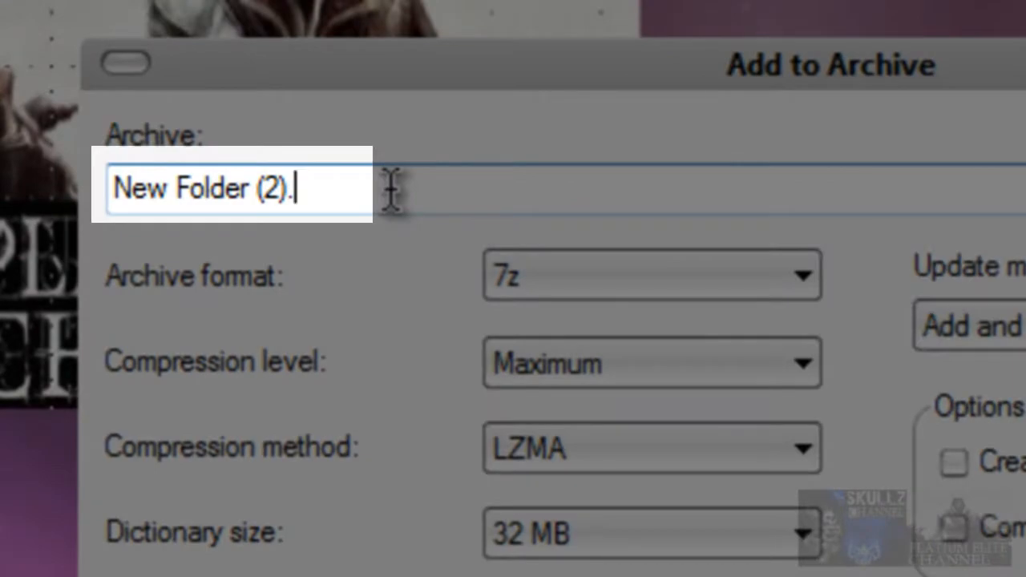
text(zip)
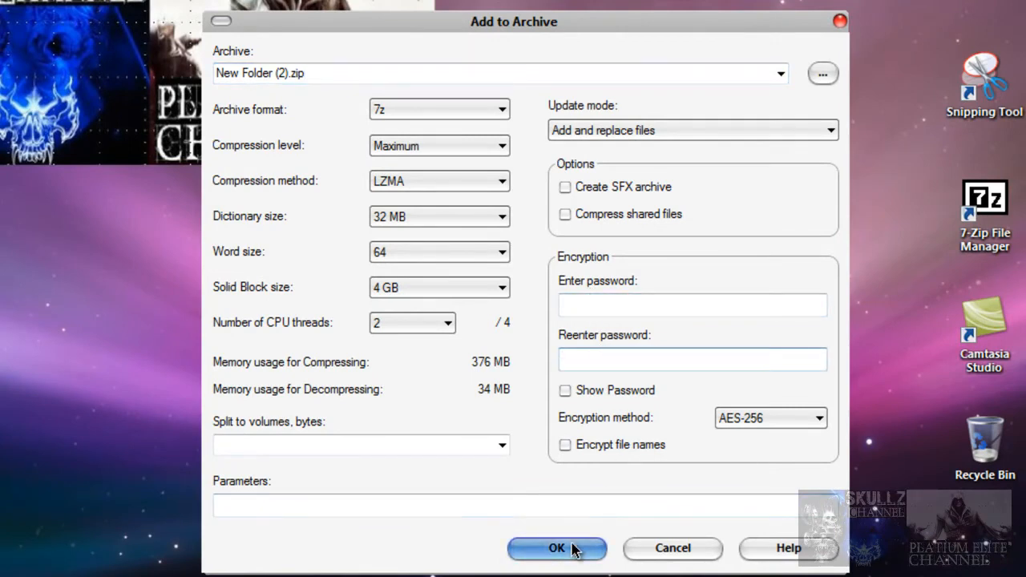
click(556, 549)
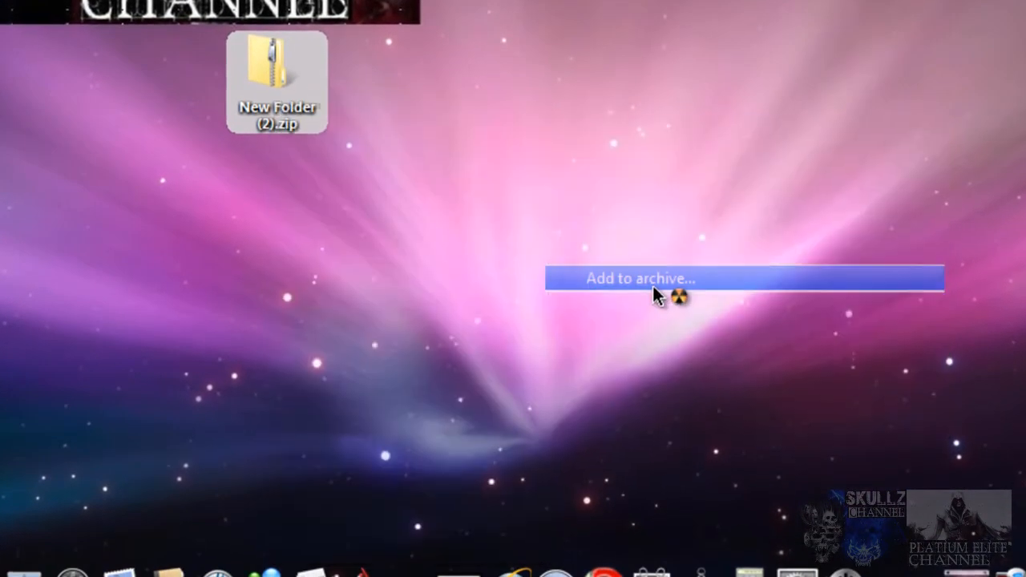
- Archive New Folder (2).zip as New Folder (2).7z with a password entered and confirmed
click(639, 279)
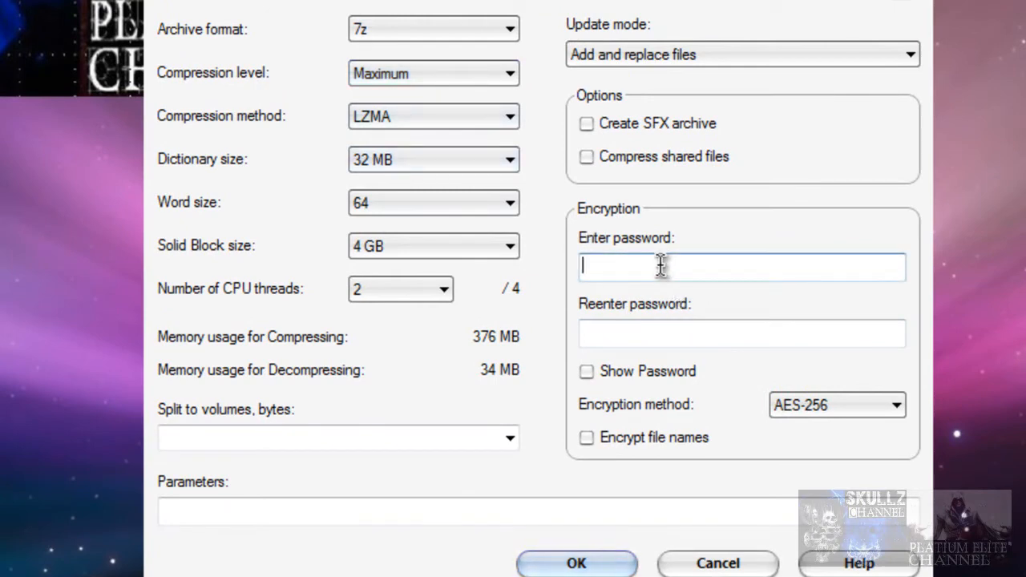
text(*****)
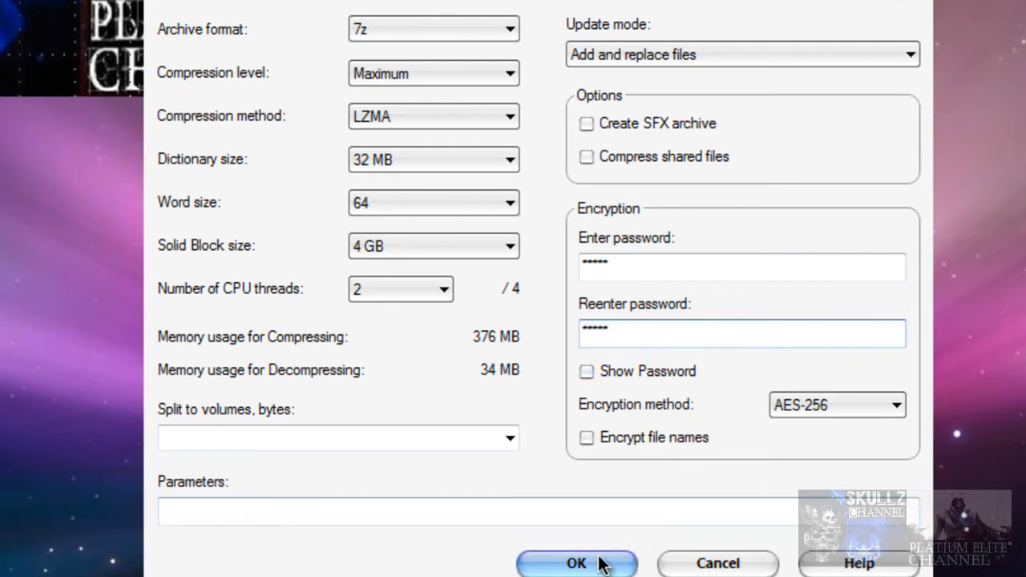
click(577, 563)
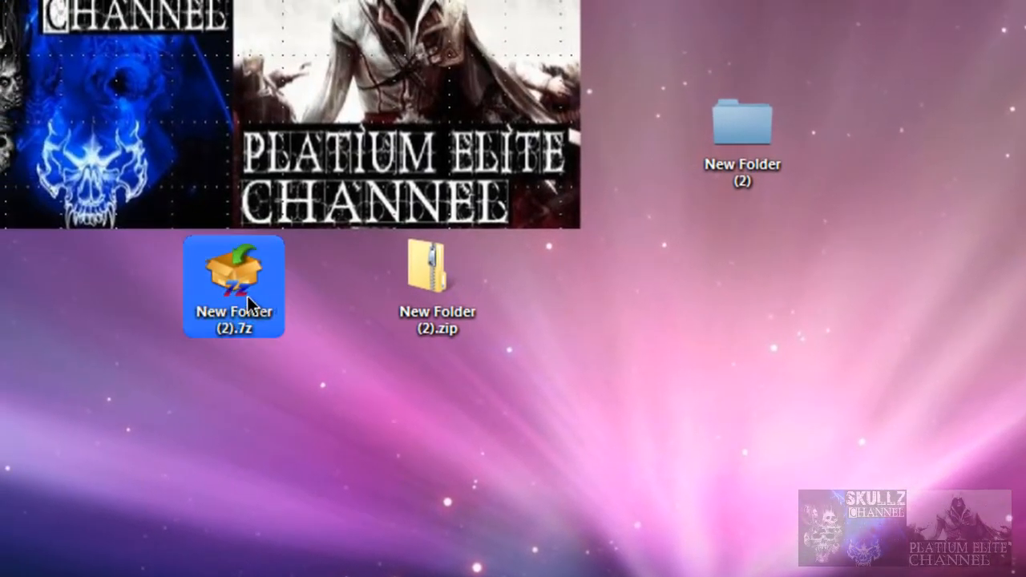
double_click(234, 285)
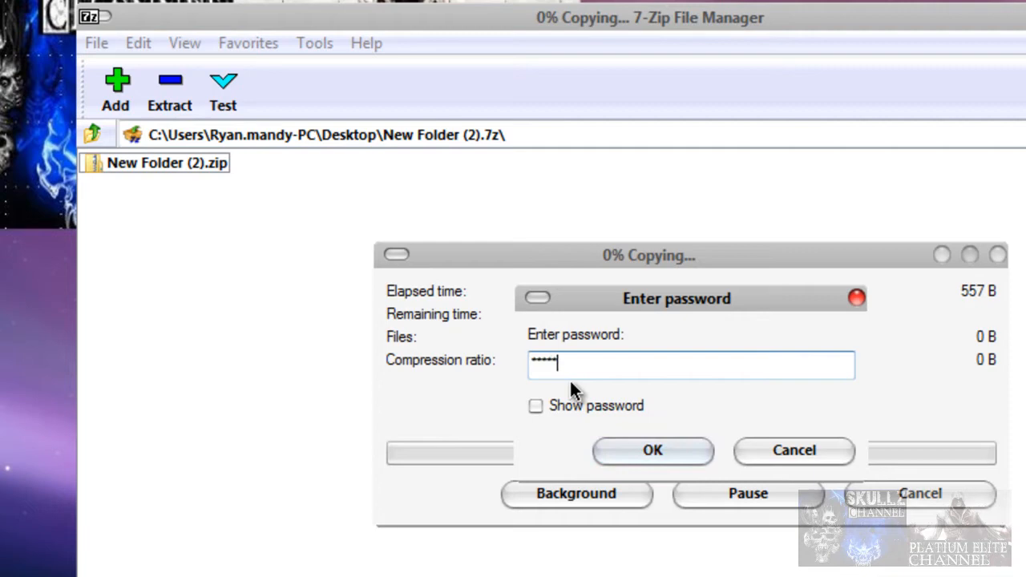
click(652, 449)
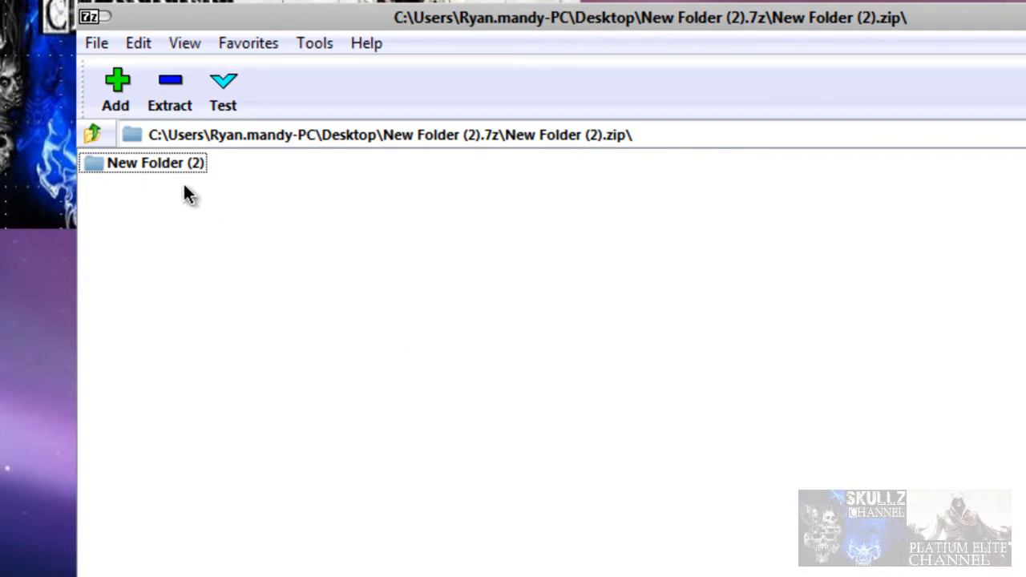
click(93, 134)
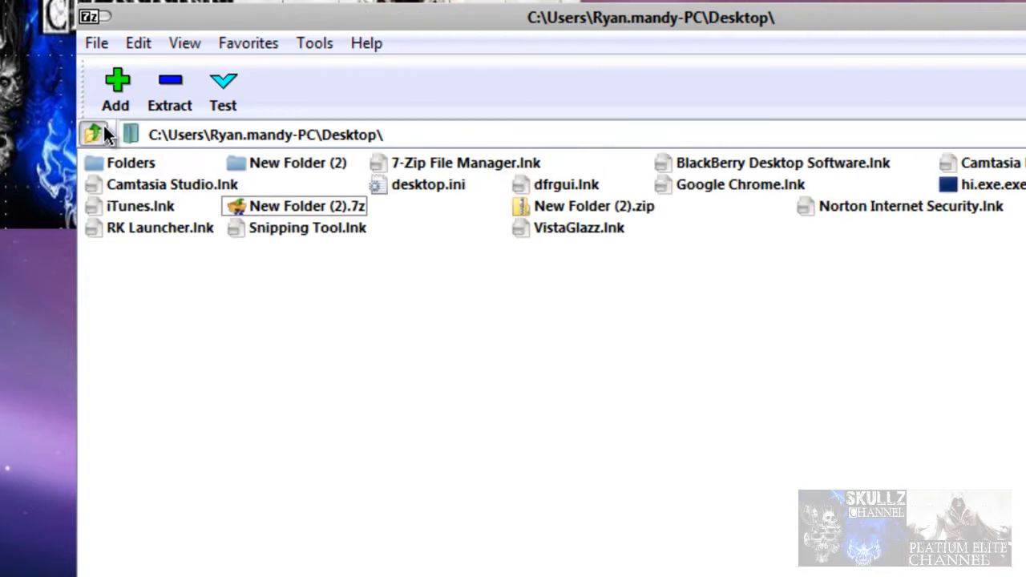
mouse_move(401, 224)
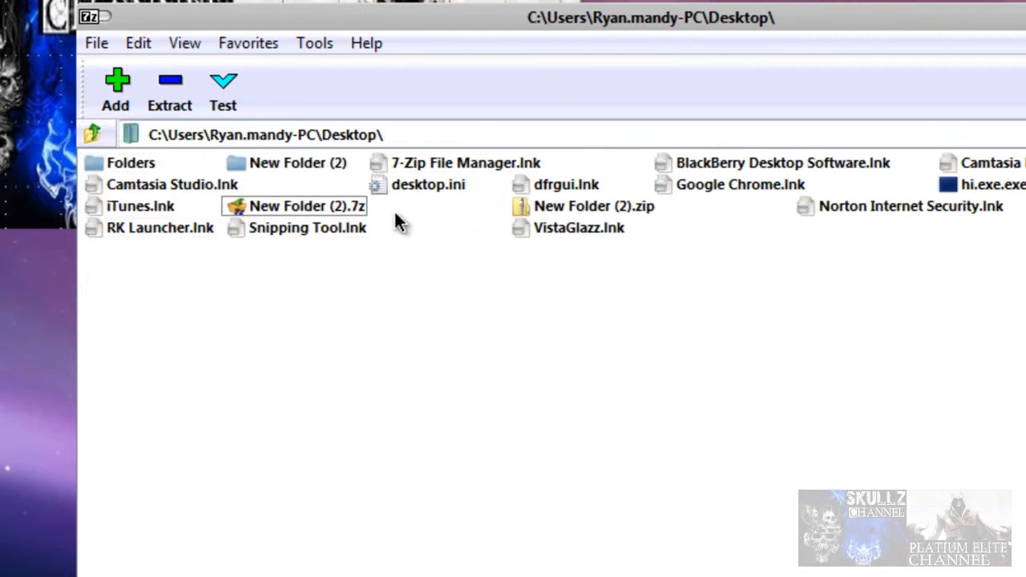
double_click(295, 205)
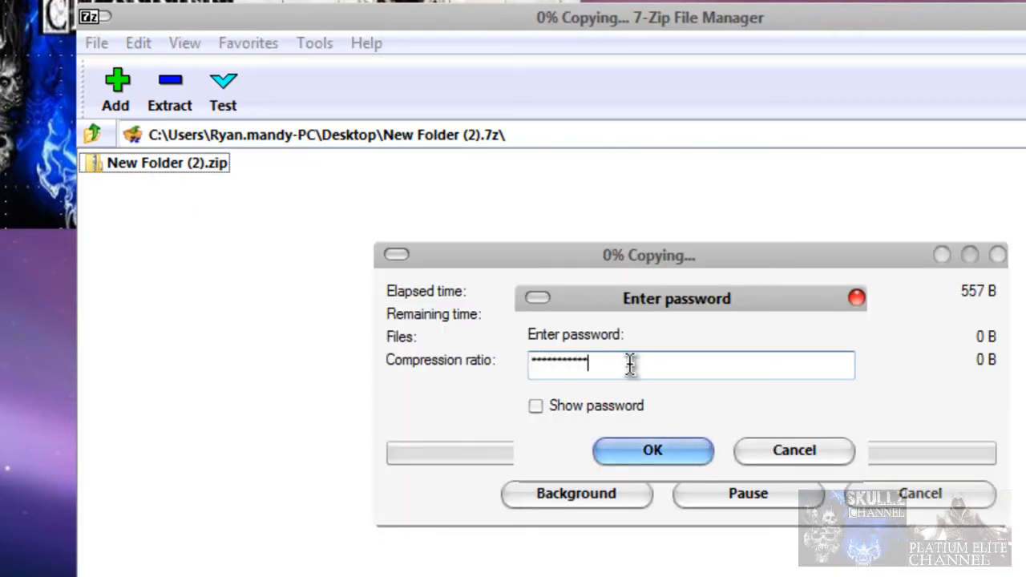
click(653, 449)
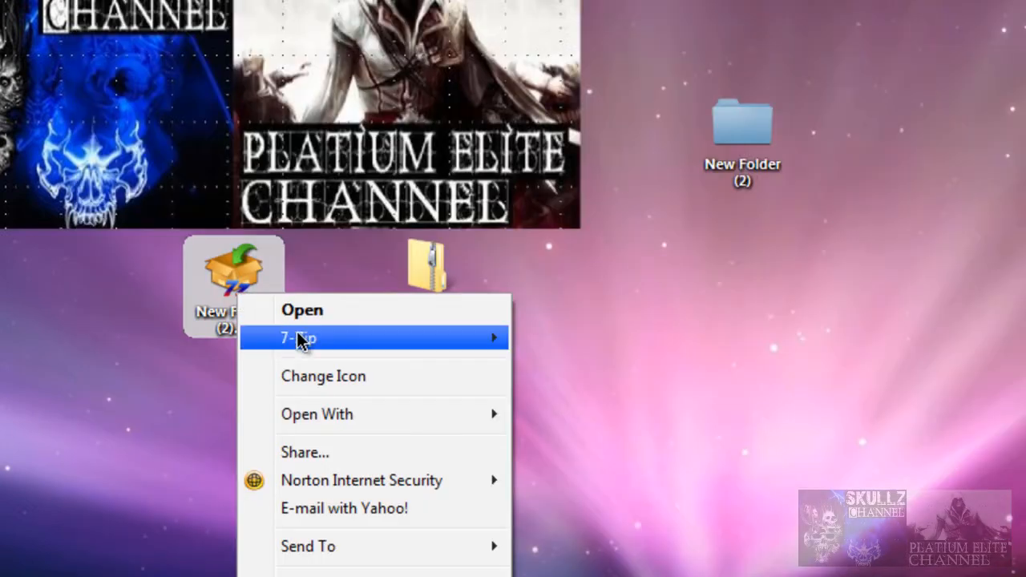
mouse_move(298, 337)
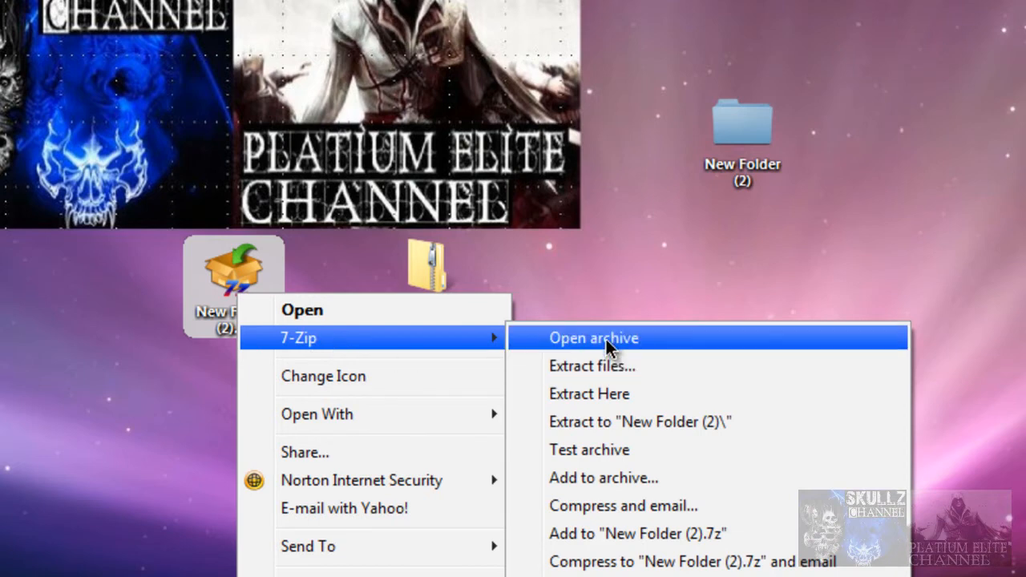
- Use the 7-Zip context menu option on New Folder (2).7z from the desktop
click(593, 337)
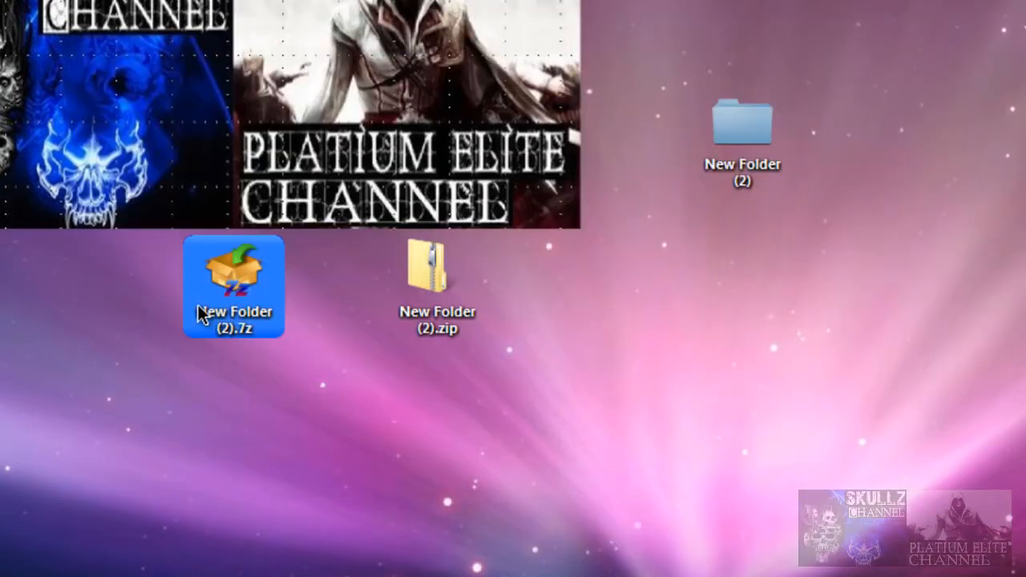
right_click(234, 285)
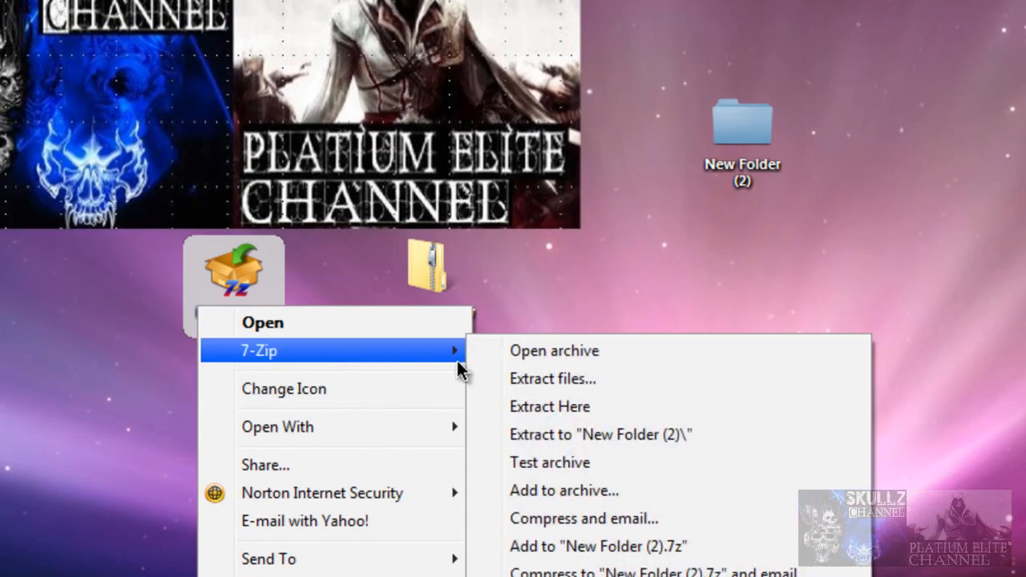
click(564, 490)
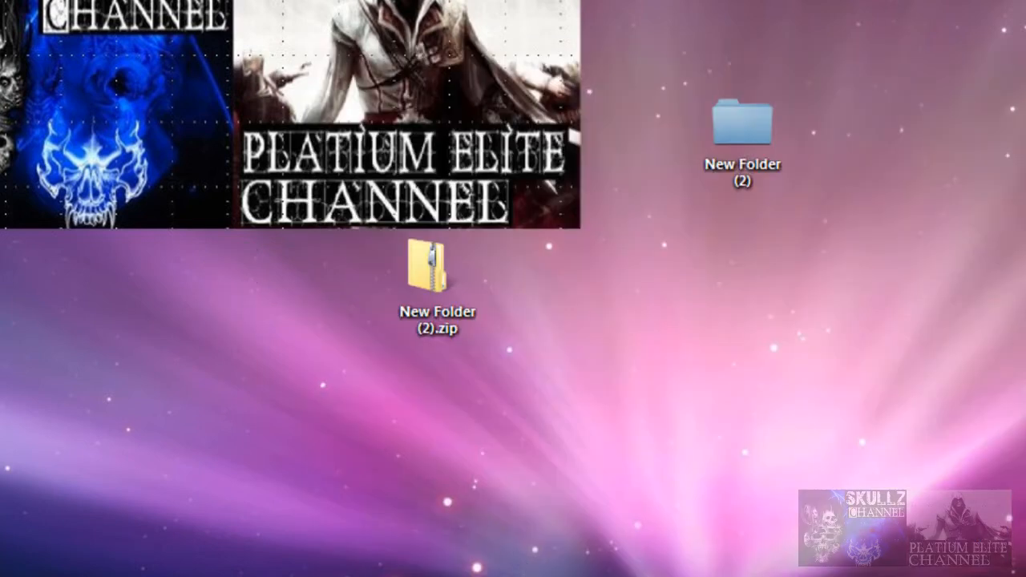
- Browse into New Folder (2).7z and its inner New Folder (2).7z entry in 7-Zip File Manager
double_click(437, 276)
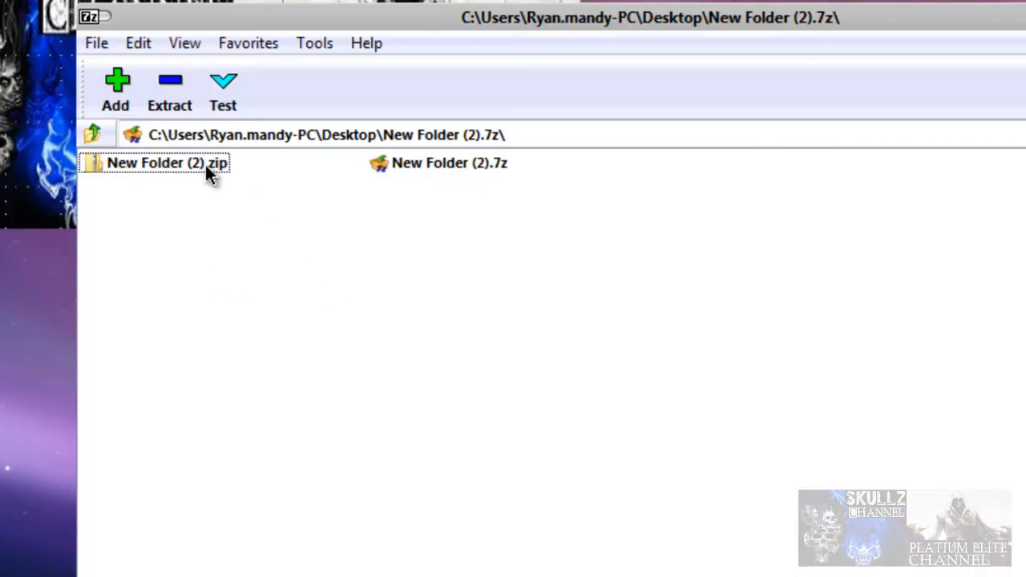
click(448, 164)
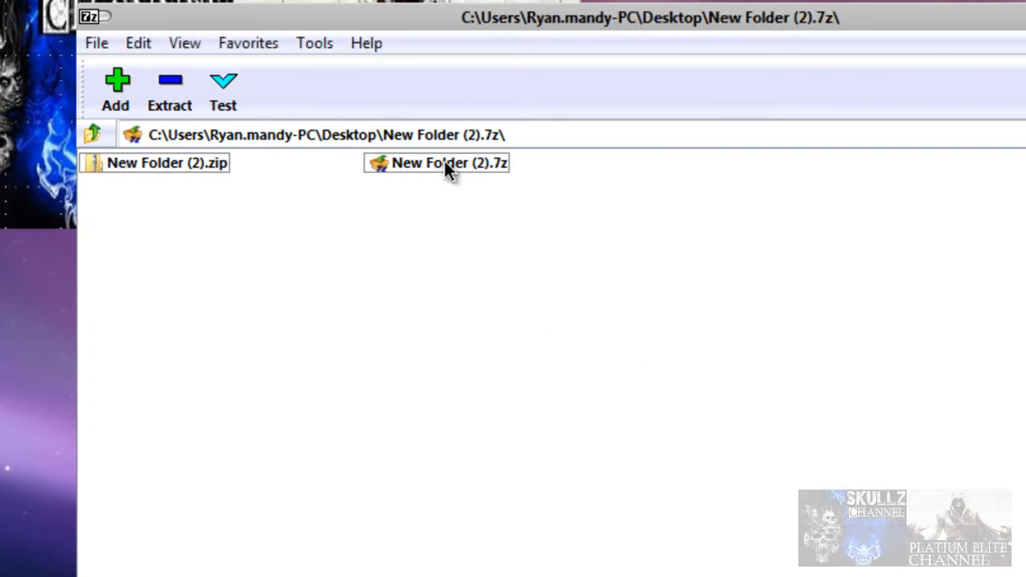
double_click(436, 163)
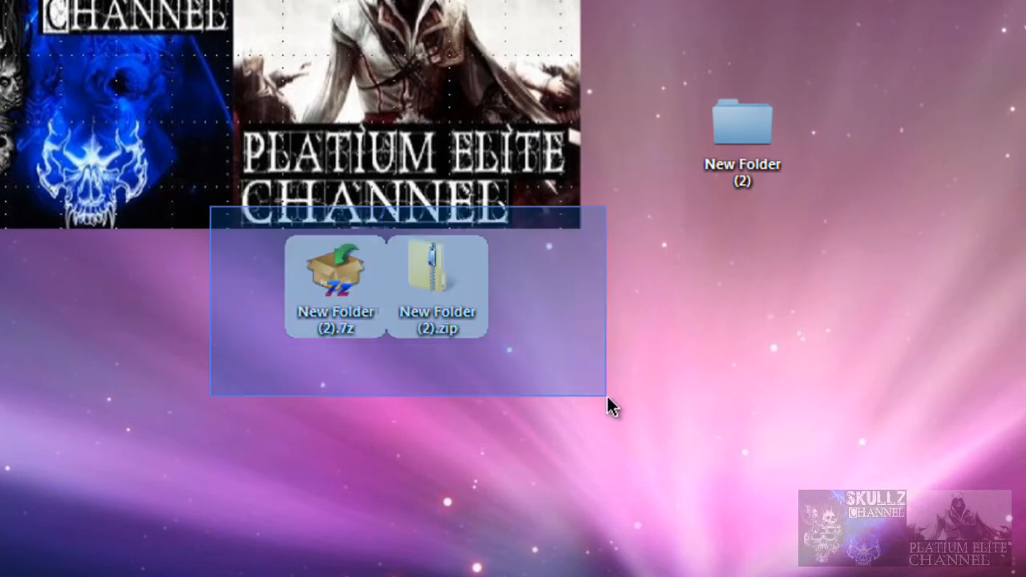
- Reopen New Folder (2).7z in 7-Zip File Manager and enter its password to start extraction
click(484, 436)
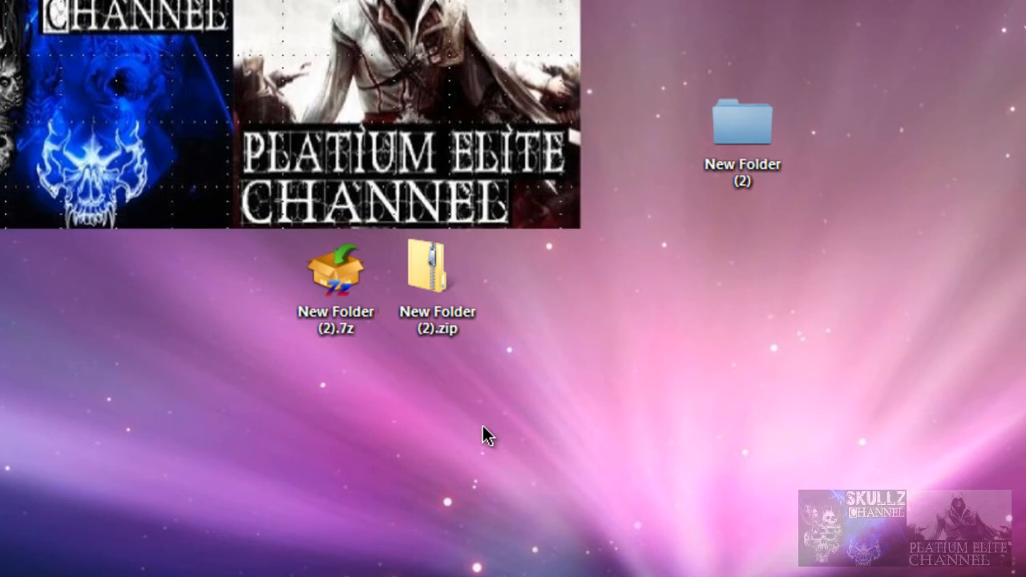
click(336, 280)
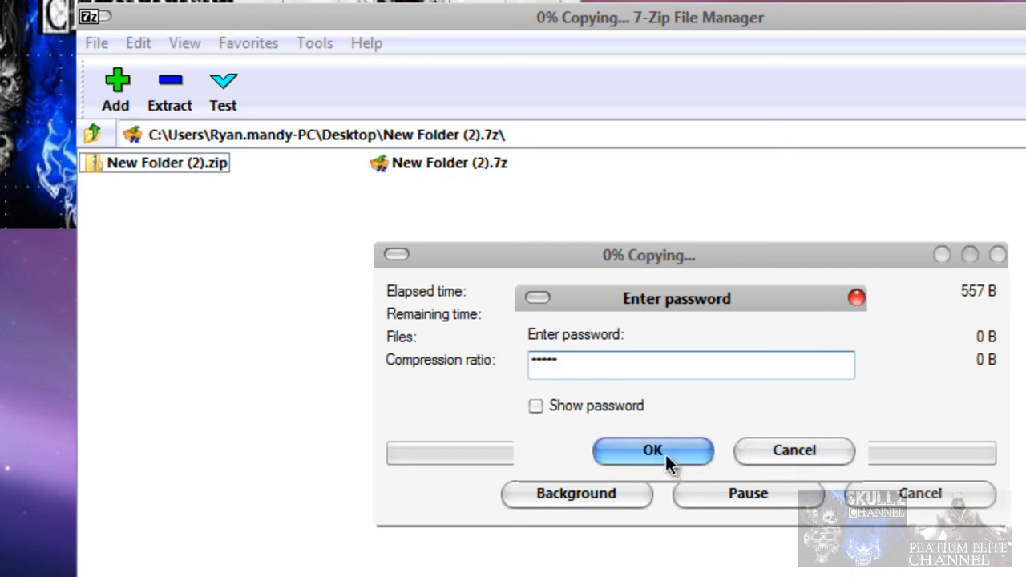
- Submit the password and close 7-Zip File Manager, leaving only New Folder (2).7z
click(652, 450)
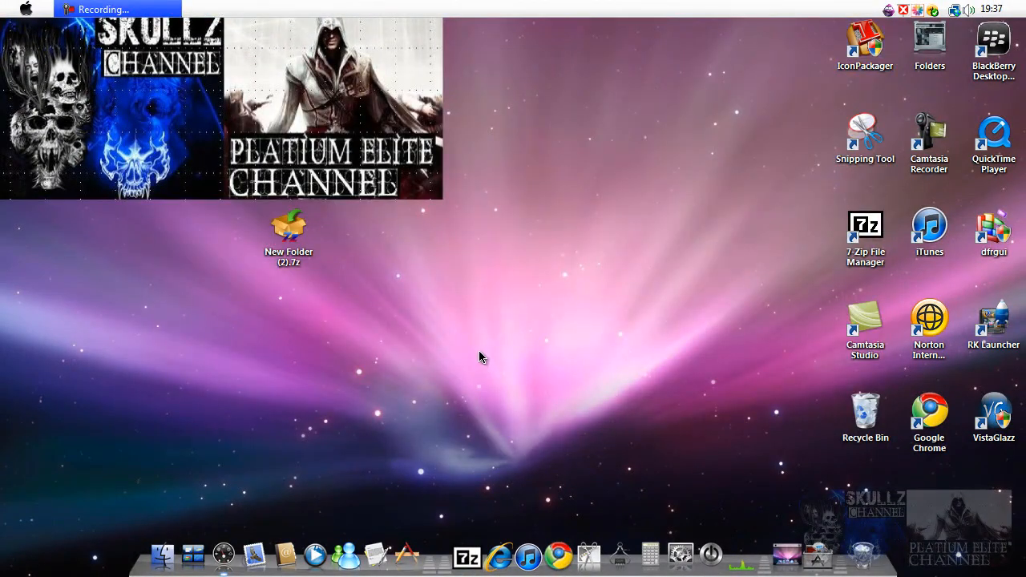
mouse_move(436, 346)
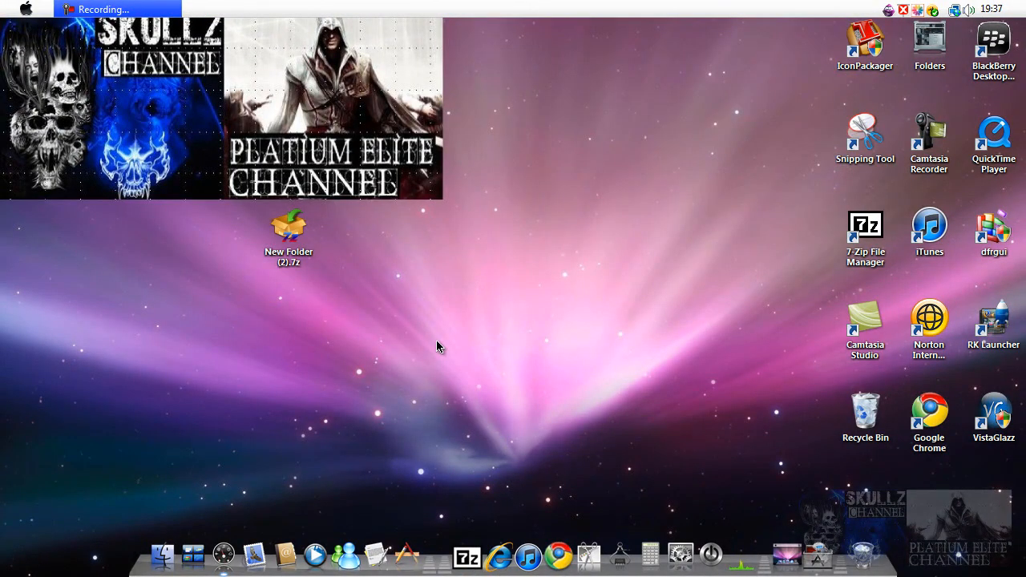